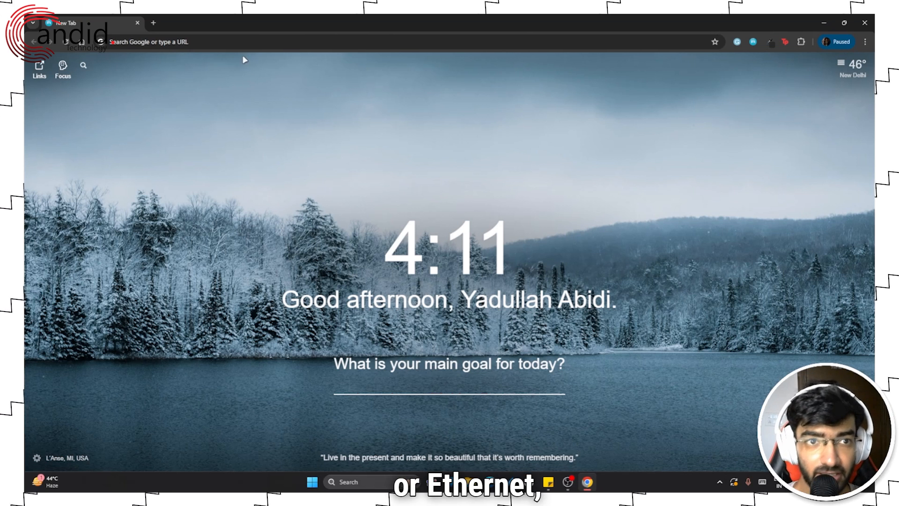
Step: Run a Fast.com speed test (about 110 Mbps), then load google.com
type("fast.com")
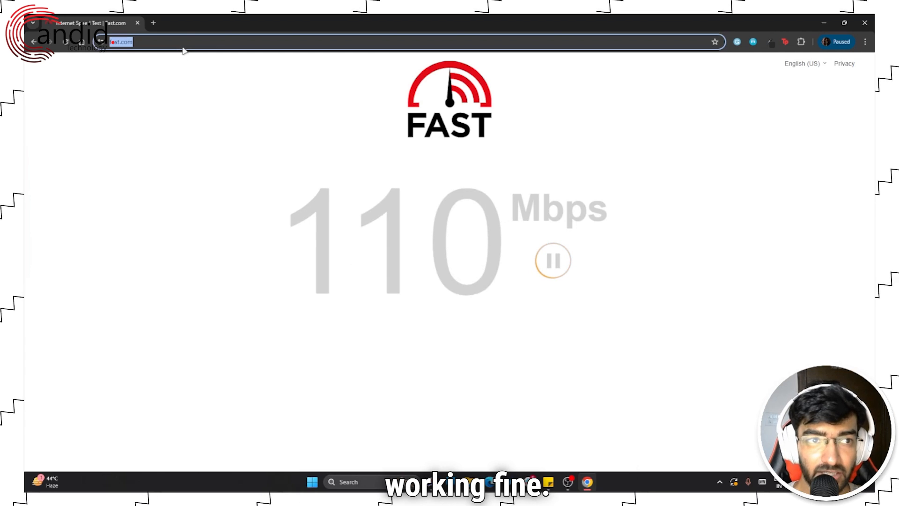
type("google.coms")
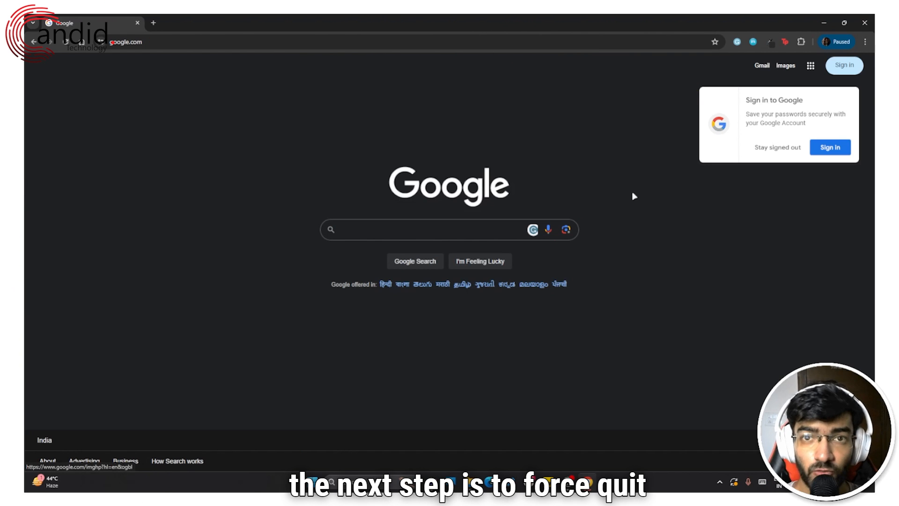
mouse_move(457, 327)
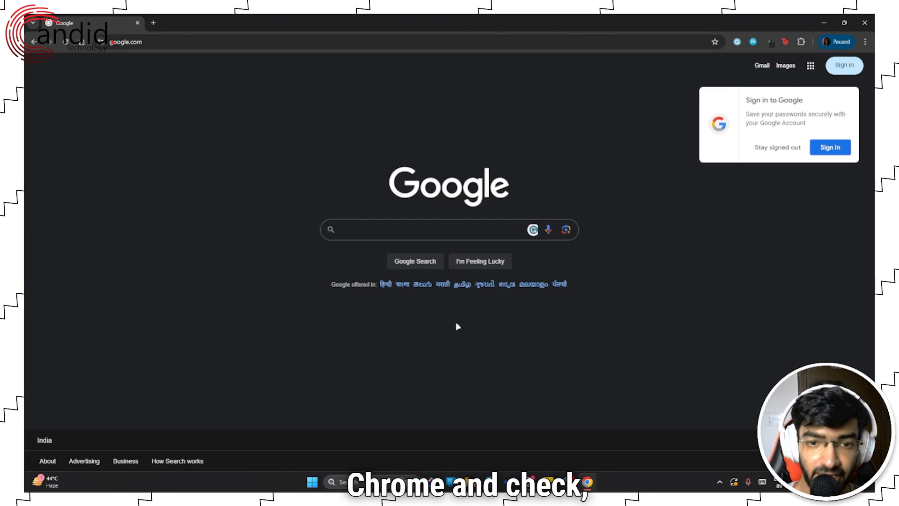
mouse_move(451, 321)
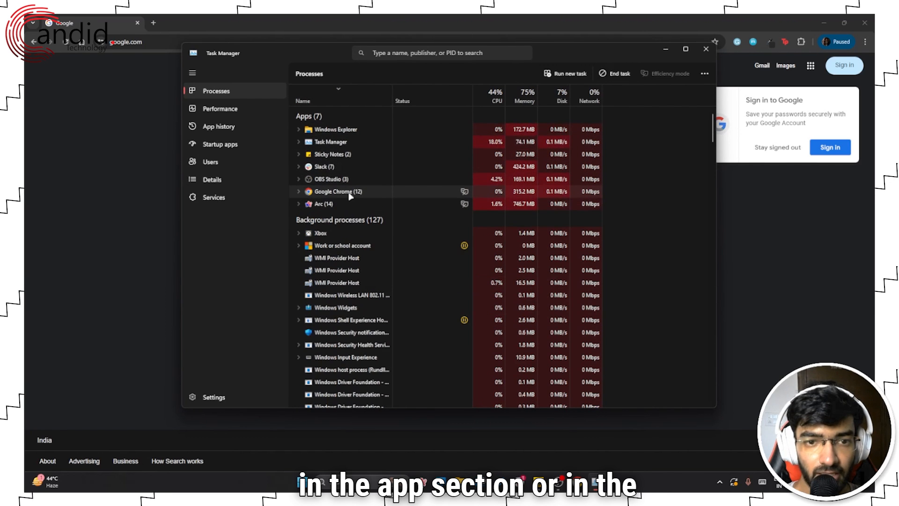
Step: Scroll Task Manager's process list to confirm no Chrome background processes remain
scroll("down", 3)
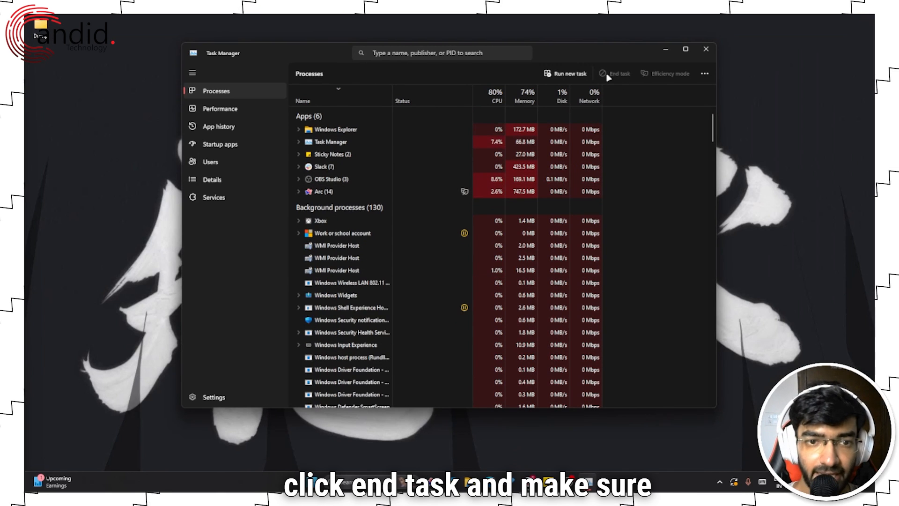
scroll("down", 3)
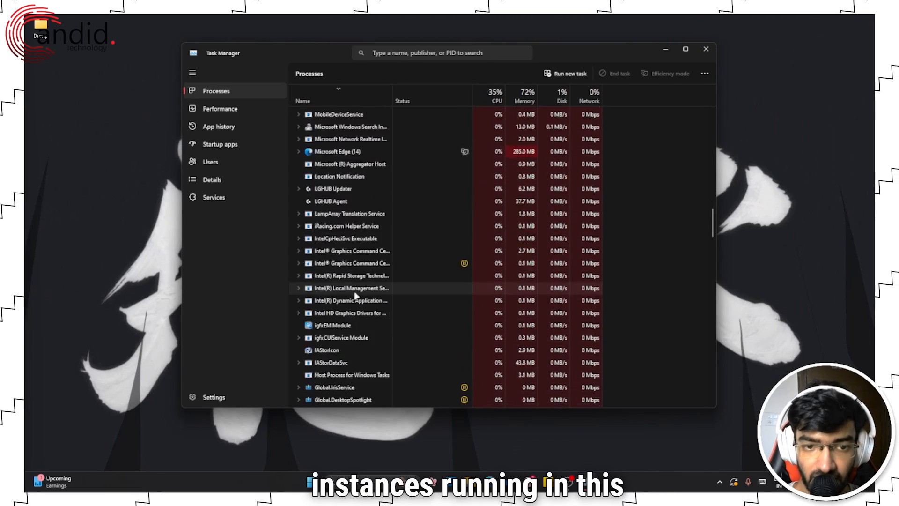
scroll("down", 3)
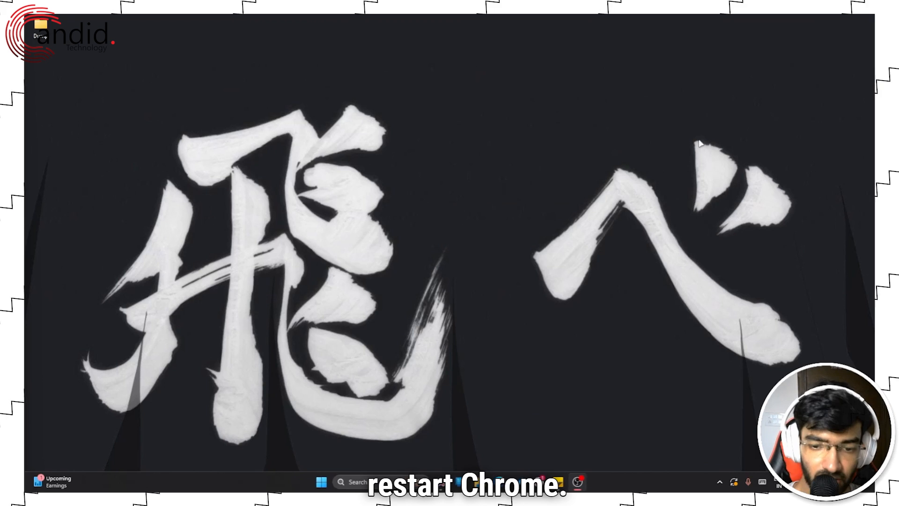
Step: Relaunch Google Chrome from a Start menu search and dismiss the 'Restore pages?' prompt
type("chrio")
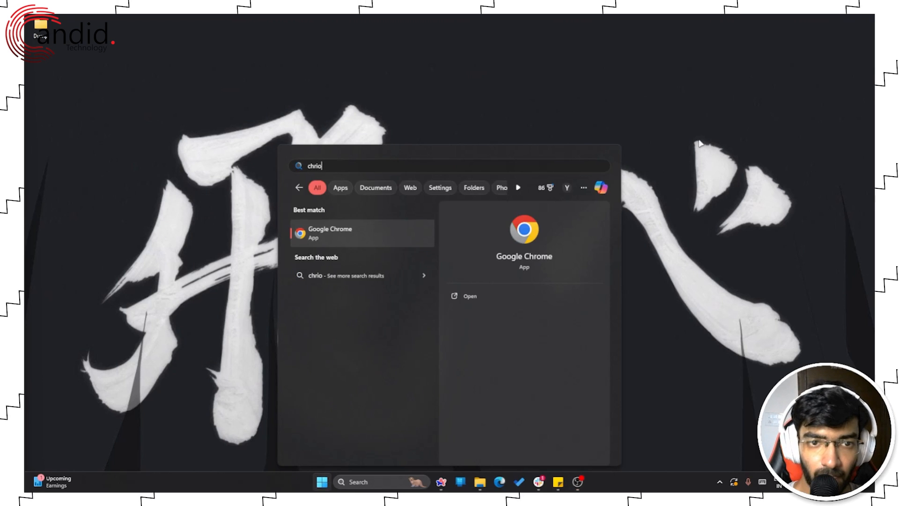
left_click(329, 233)
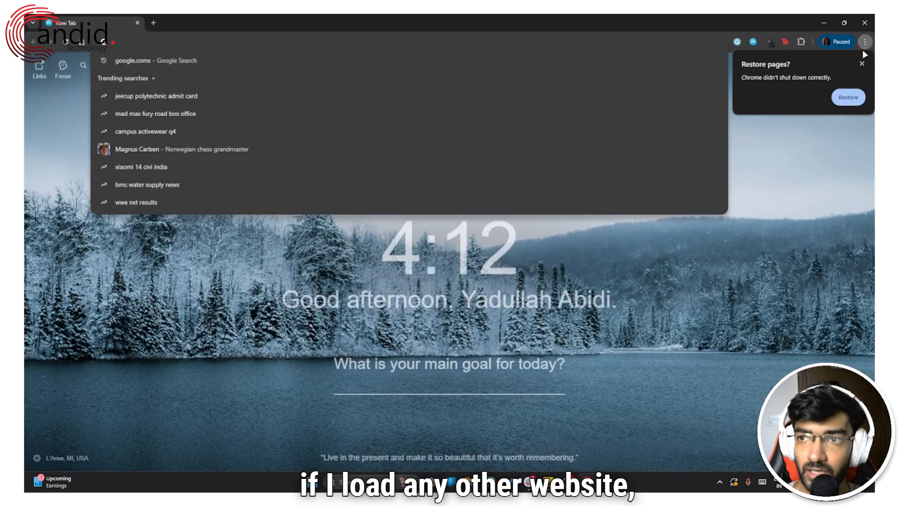
left_click(862, 63)
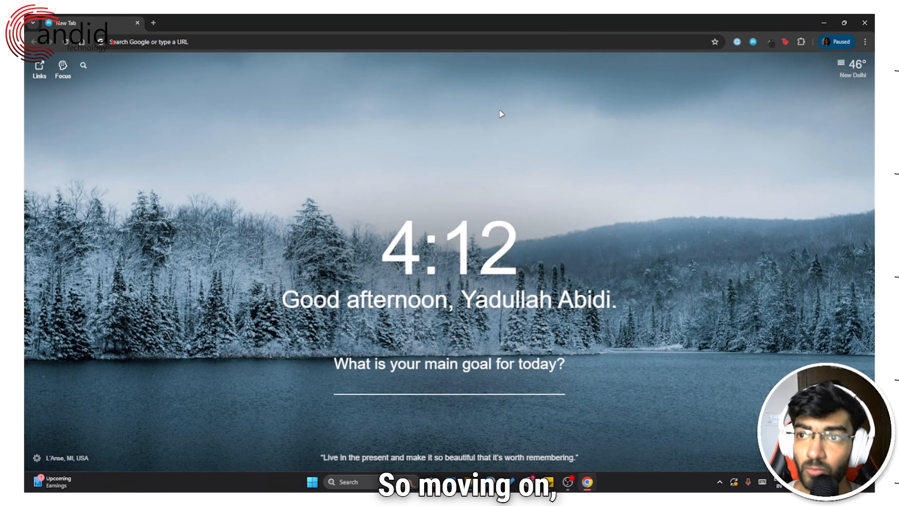
mouse_move(715, 106)
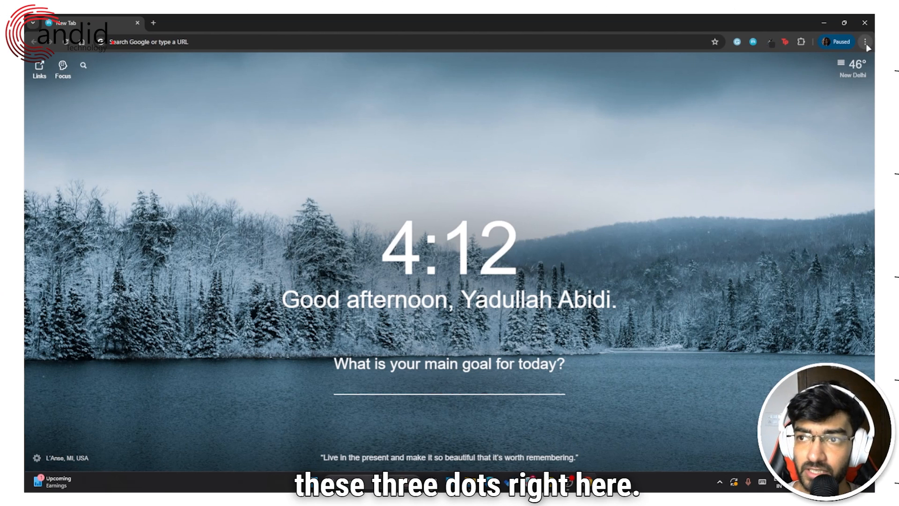
Step: Open Chrome Settings from the main menu and view About Chrome for the version
left_click(866, 42)
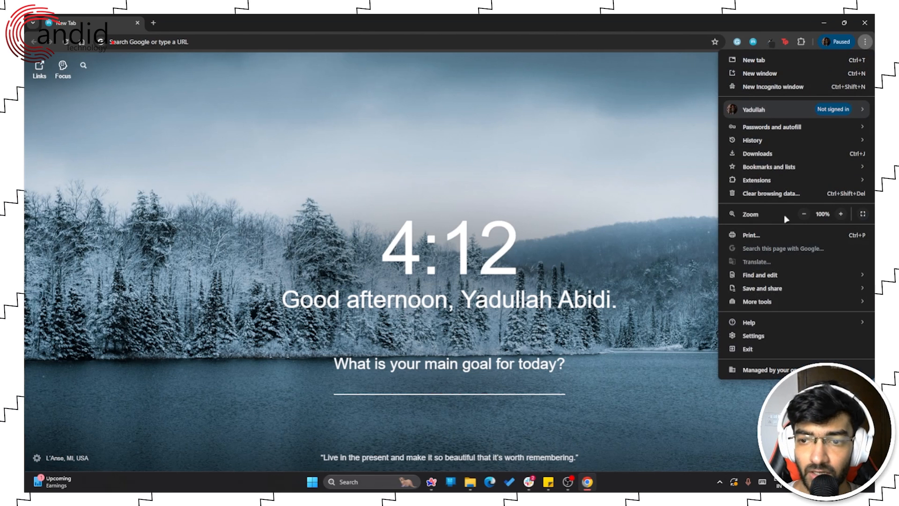
left_click(753, 335)
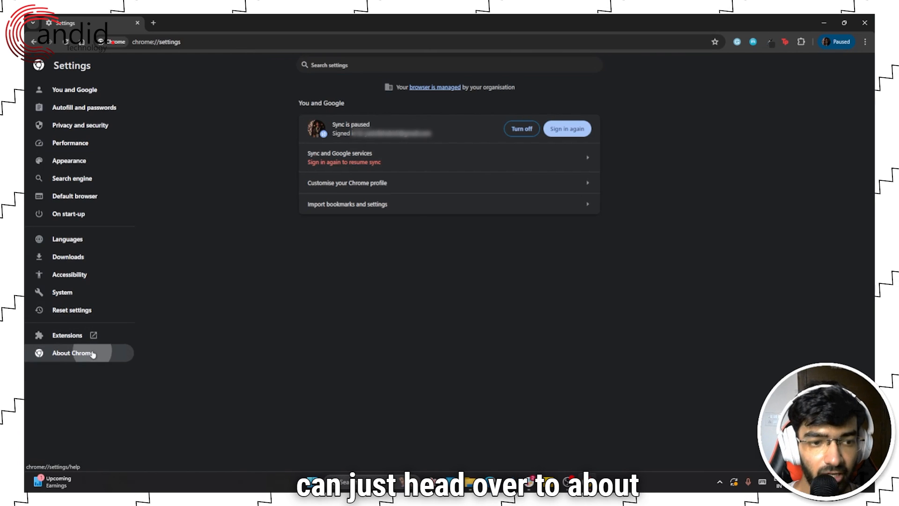
left_click(72, 353)
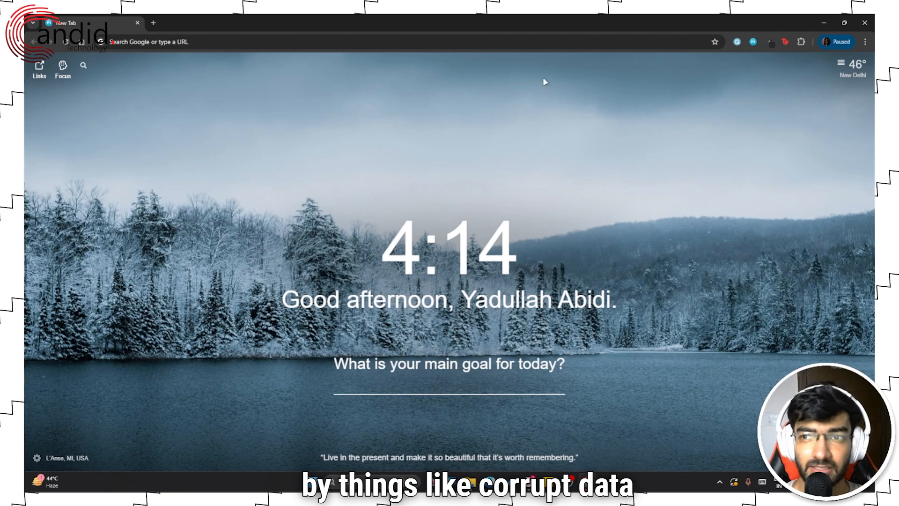
mouse_move(579, 131)
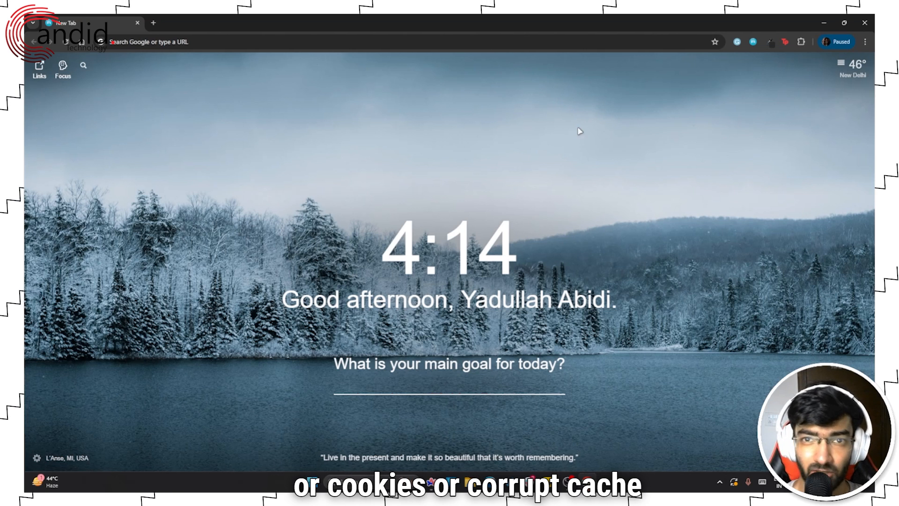
Step: Open Clear browsing data from Chrome's main menu, showing All time, cookies and cached images
left_click(866, 42)
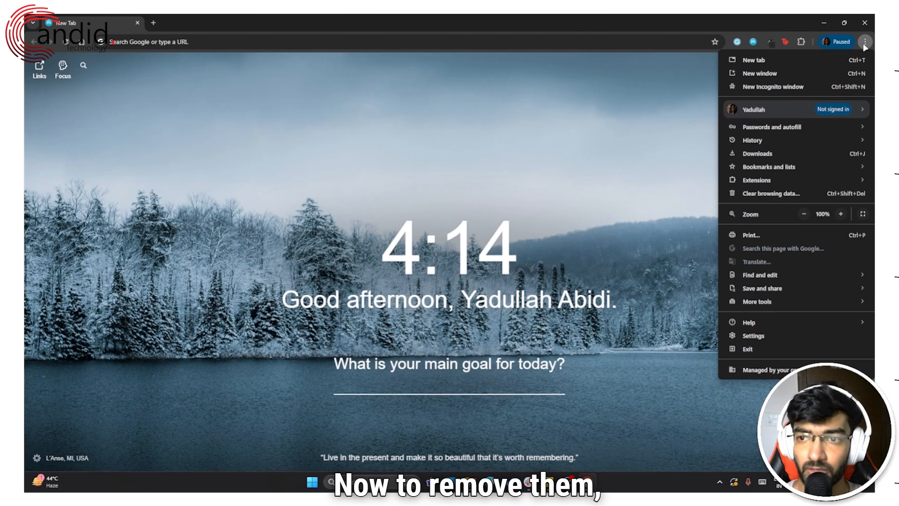
left_click(867, 42)
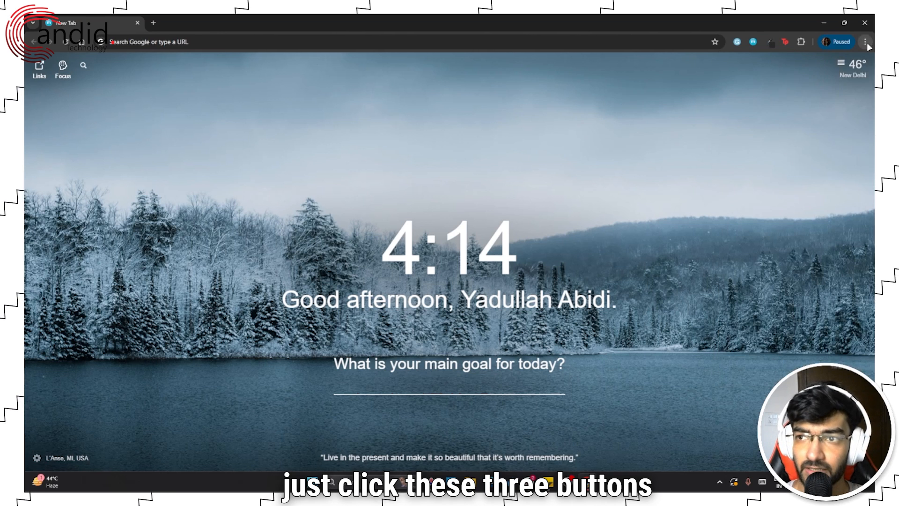
left_click(866, 41)
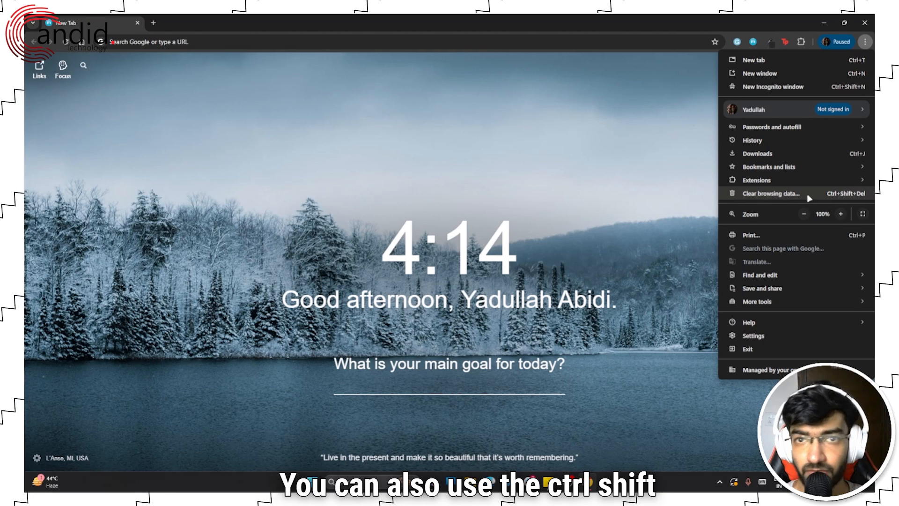
left_click(770, 194)
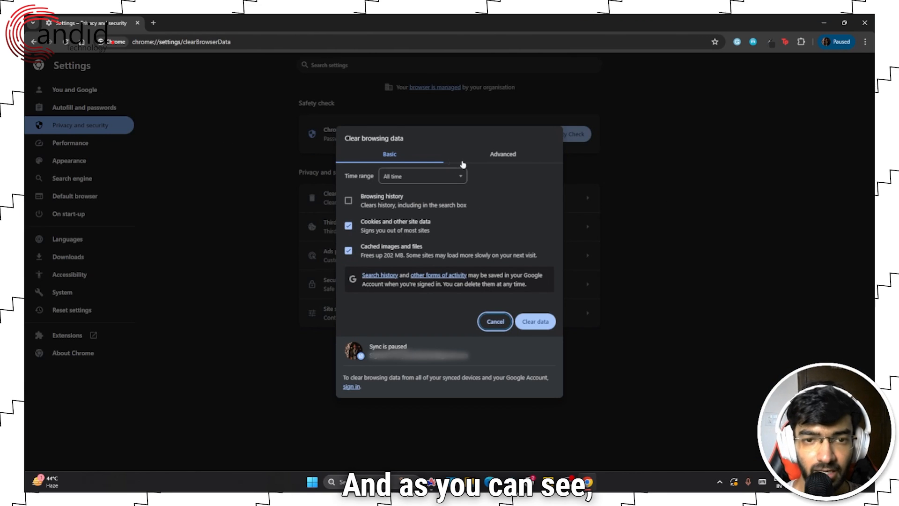
Step: On the Advanced tab, also include passwords and autofill form data, then clear the data
left_click(502, 154)
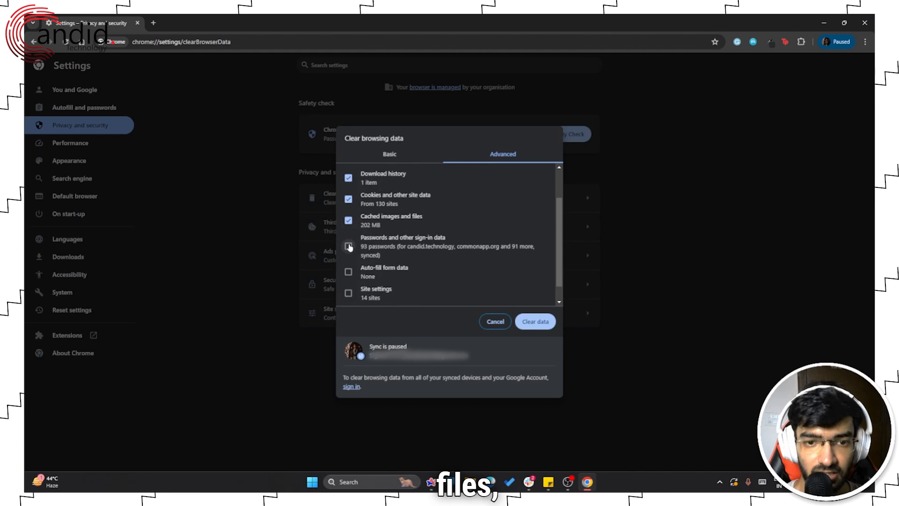
left_click(348, 292)
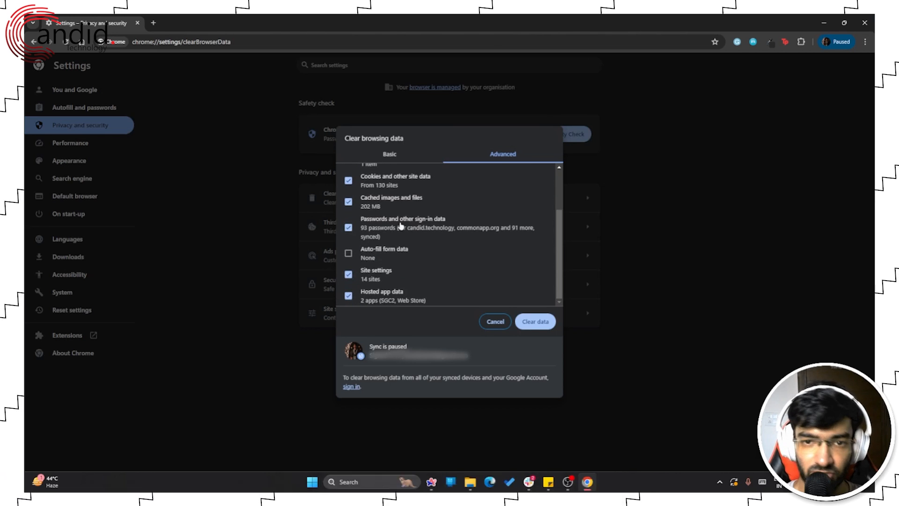
left_click(348, 253)
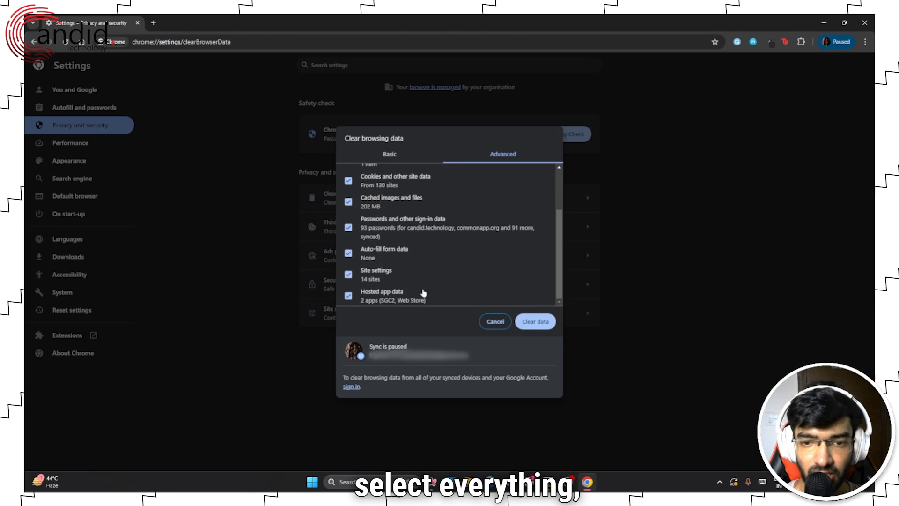
mouse_move(651, 281)
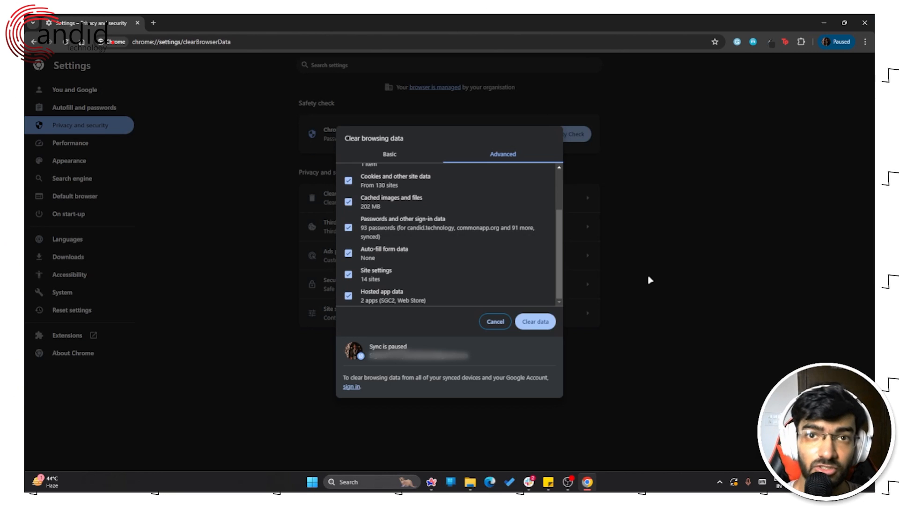
left_click(535, 321)
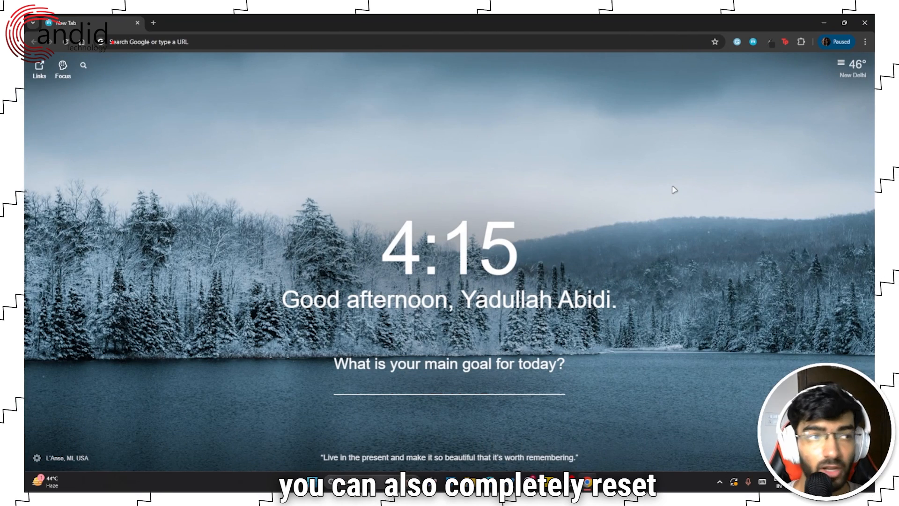
Step: Go to Chrome Settings and show the Reset settings section
left_click(866, 41)
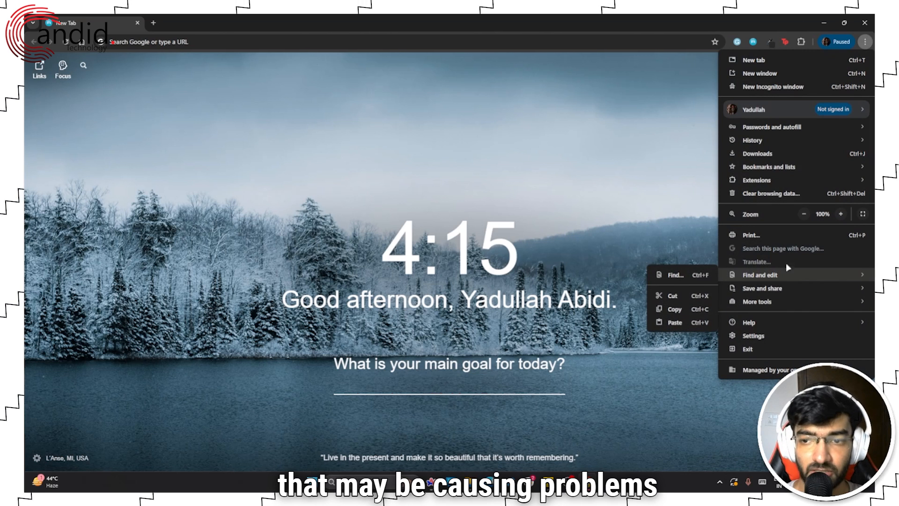
left_click(866, 41)
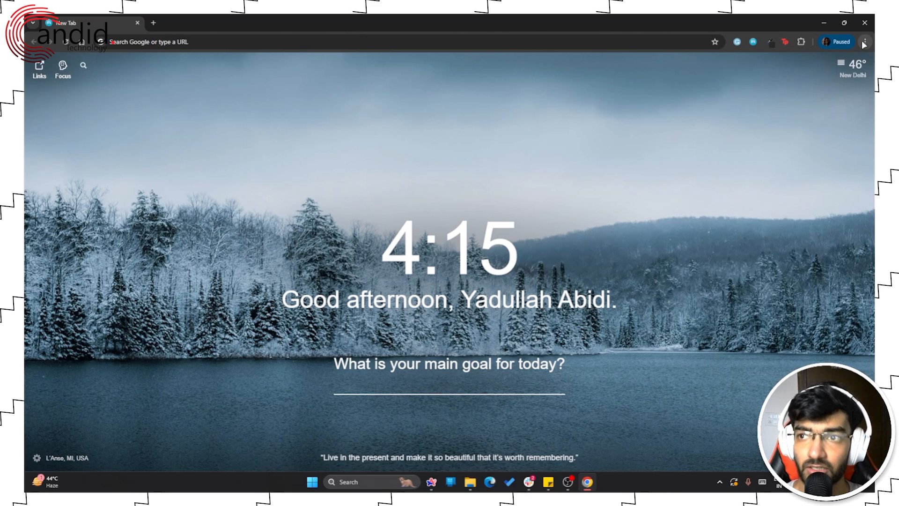
left_click(866, 41)
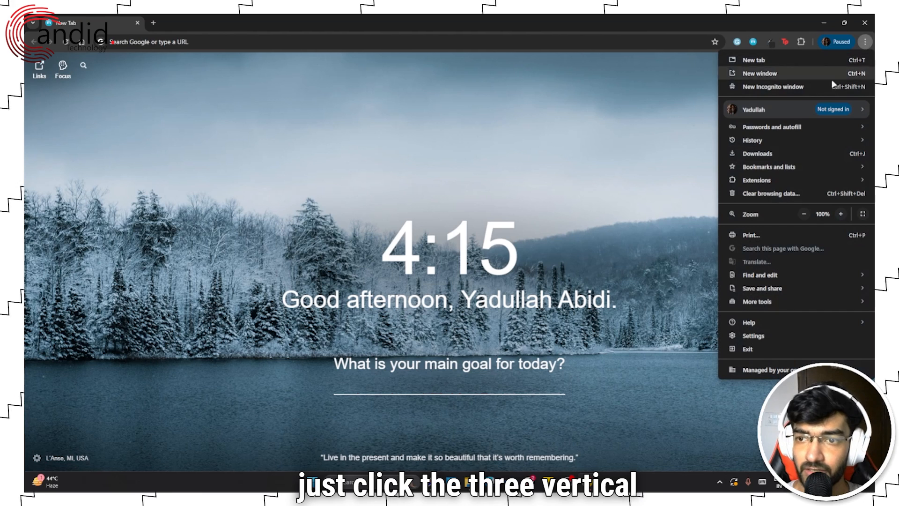
left_click(753, 335)
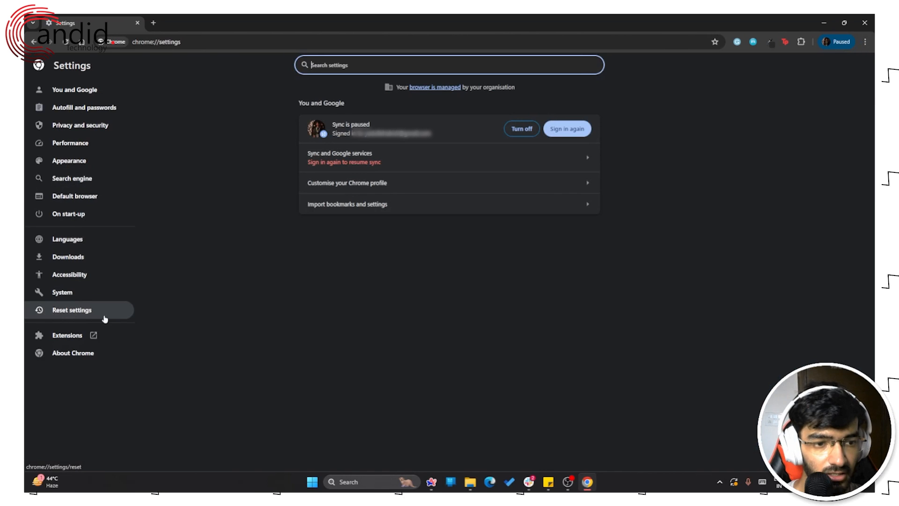
left_click(71, 310)
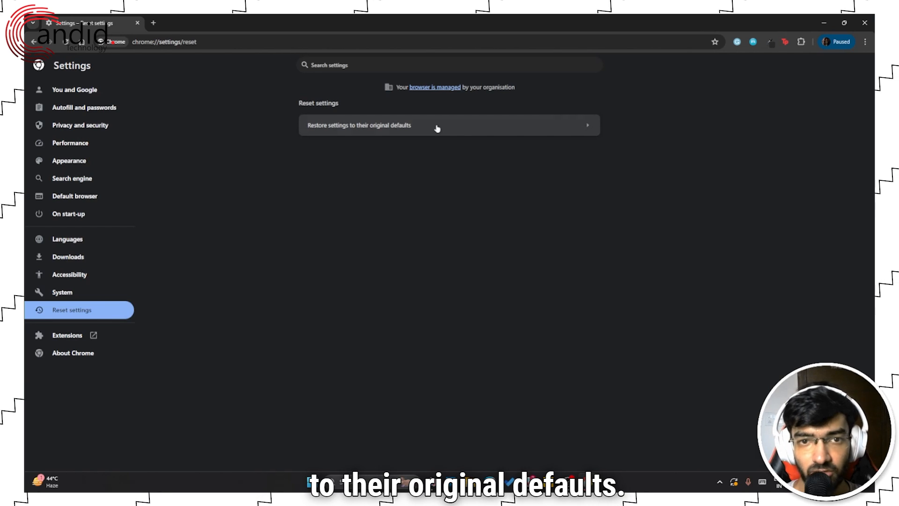
left_click(360, 125)
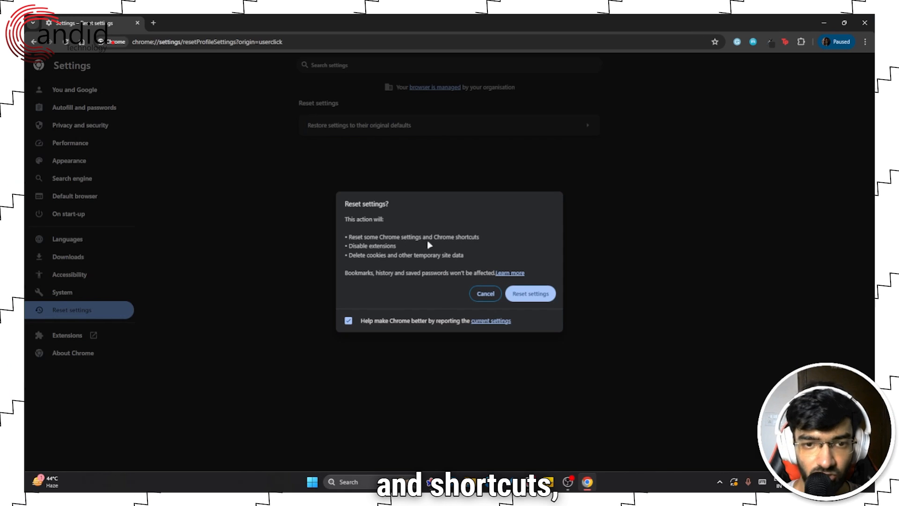
mouse_move(382, 266)
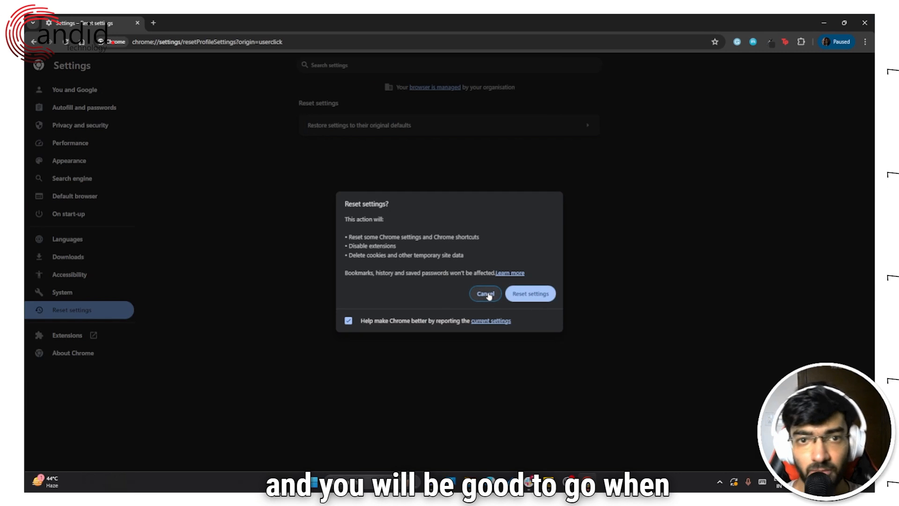
left_click(485, 294)
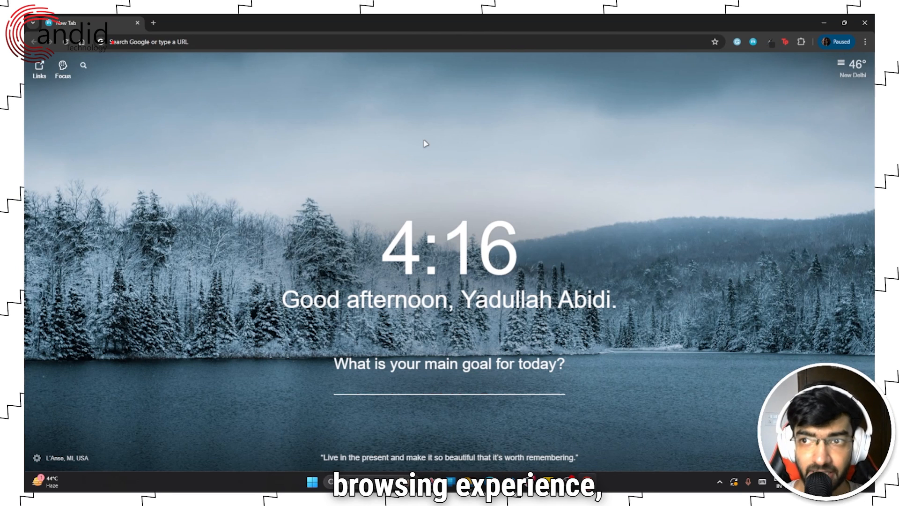
mouse_move(572, 124)
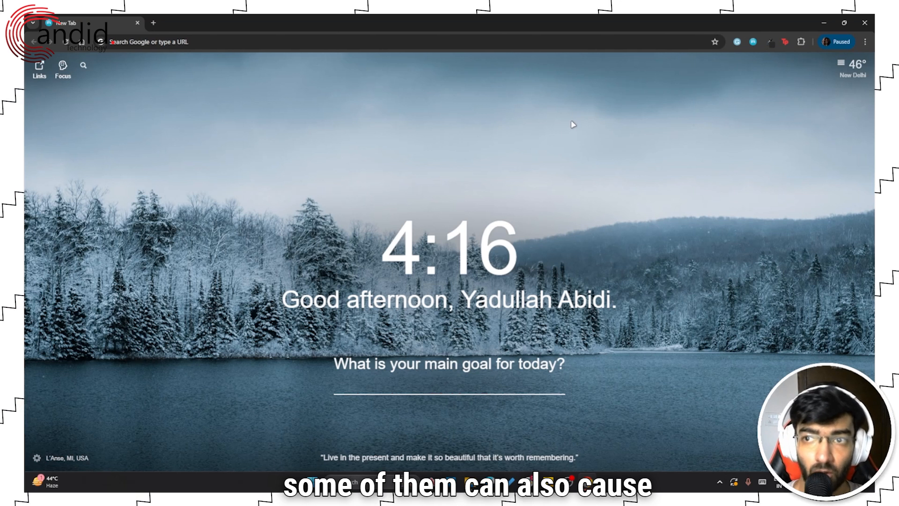
mouse_move(726, 138)
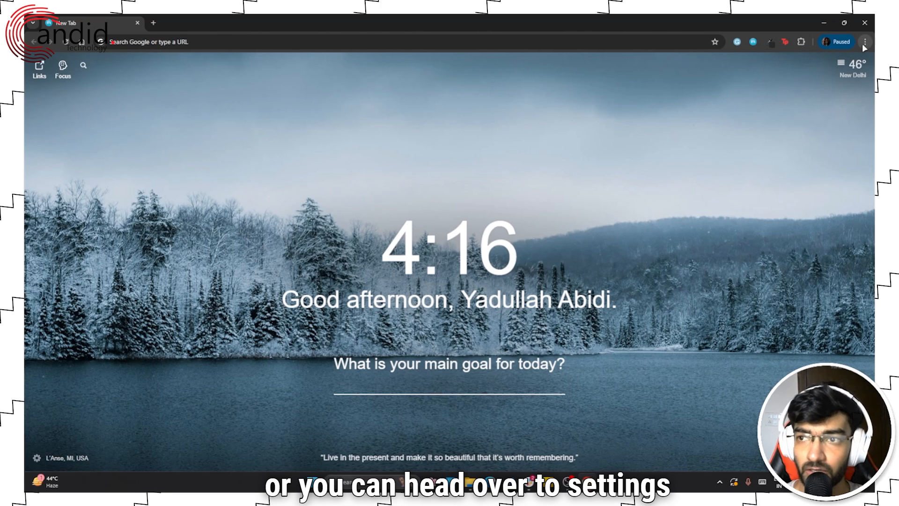
Step: On the Extensions page, turn off Panic Button and remove Netflix Party
left_click(866, 41)
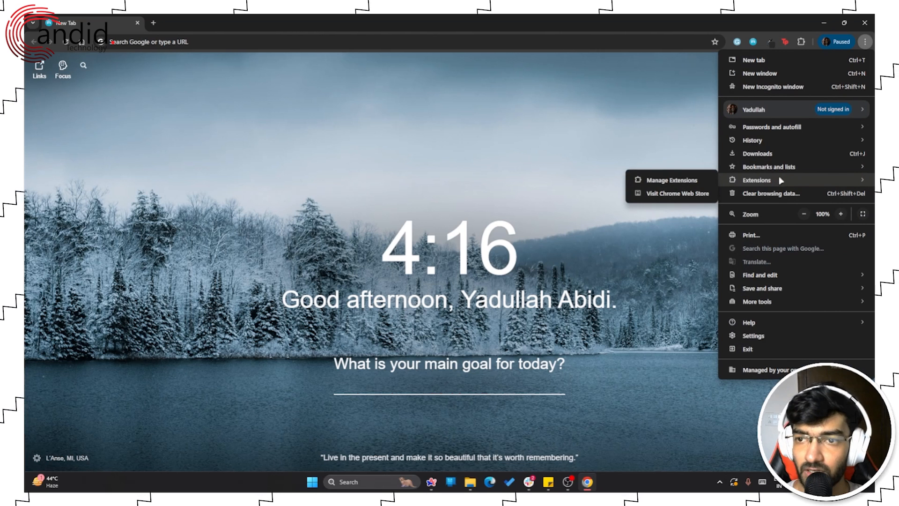
left_click(671, 179)
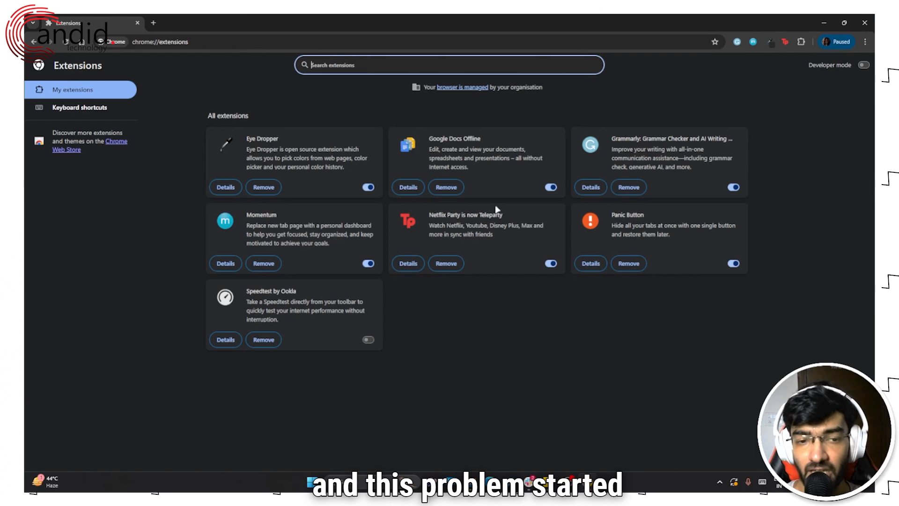
mouse_move(754, 273)
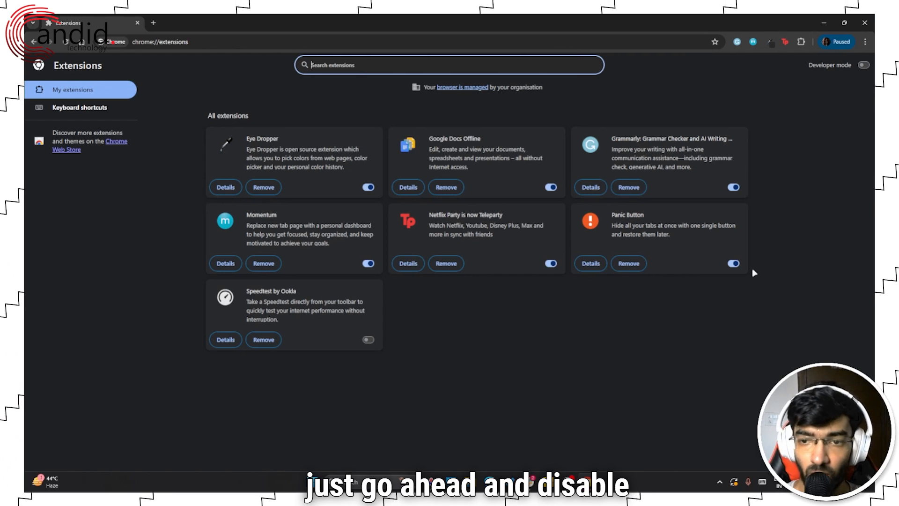
left_click(733, 266)
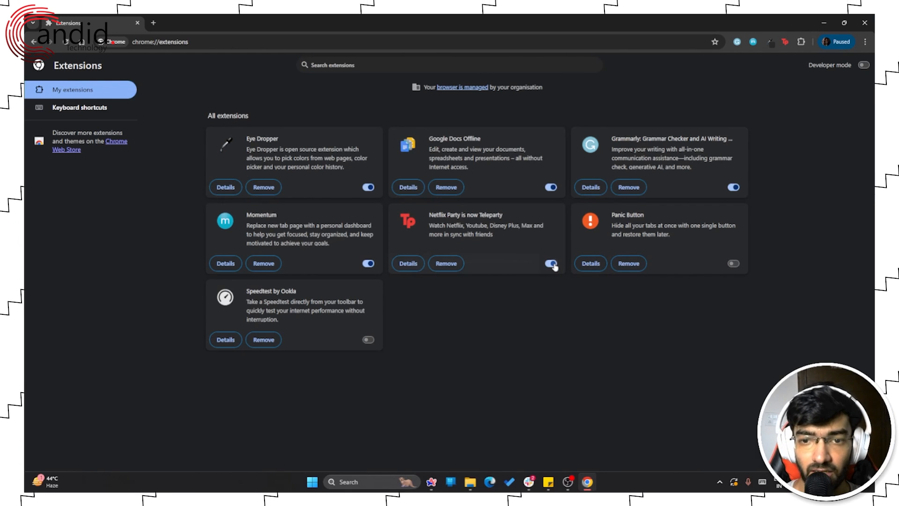
left_click(551, 263)
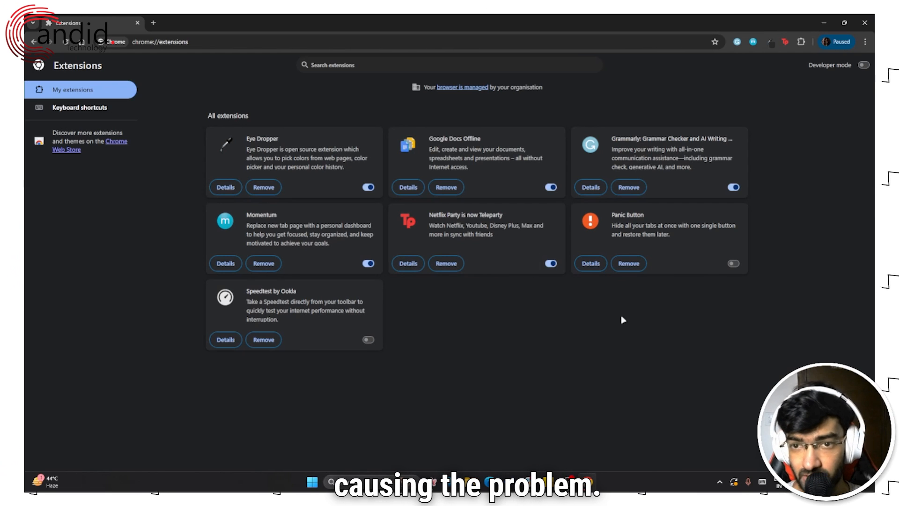
mouse_move(446, 264)
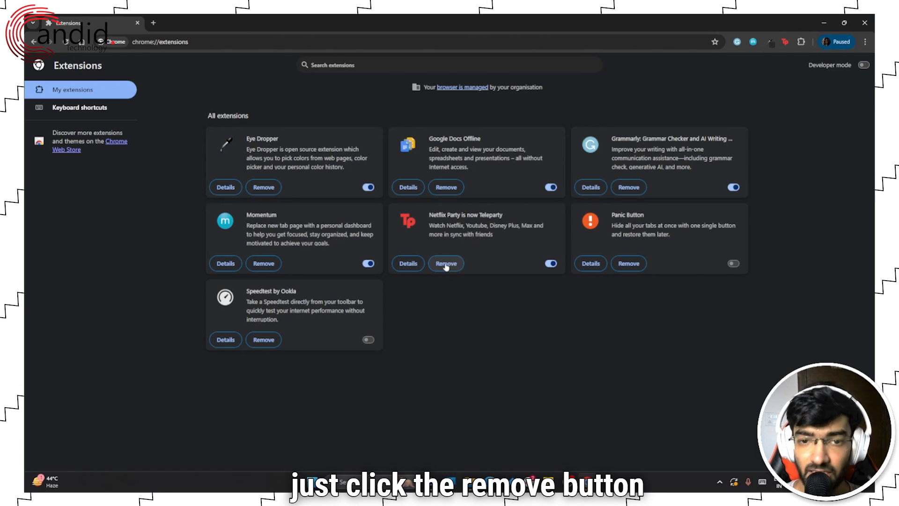
left_click(733, 263)
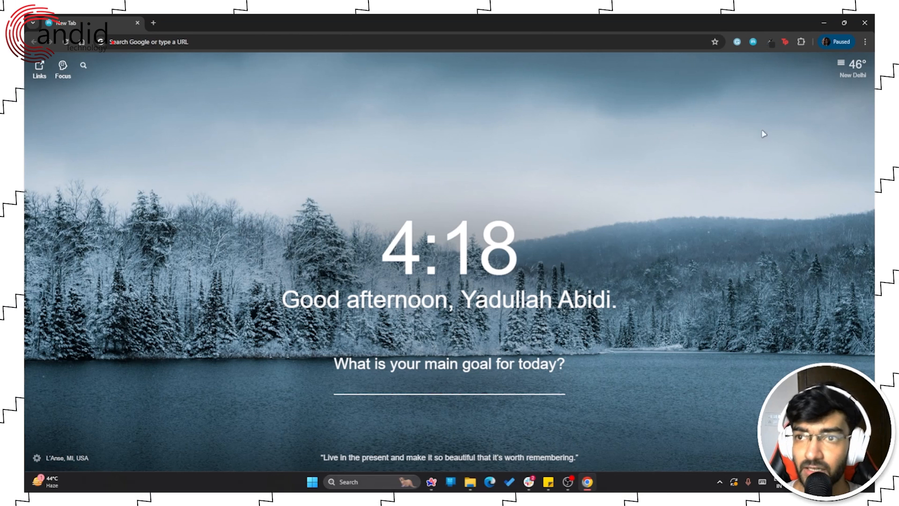
Step: Turn off 'Use graphics acceleration when available' in Chrome's System settings
left_click(867, 42)
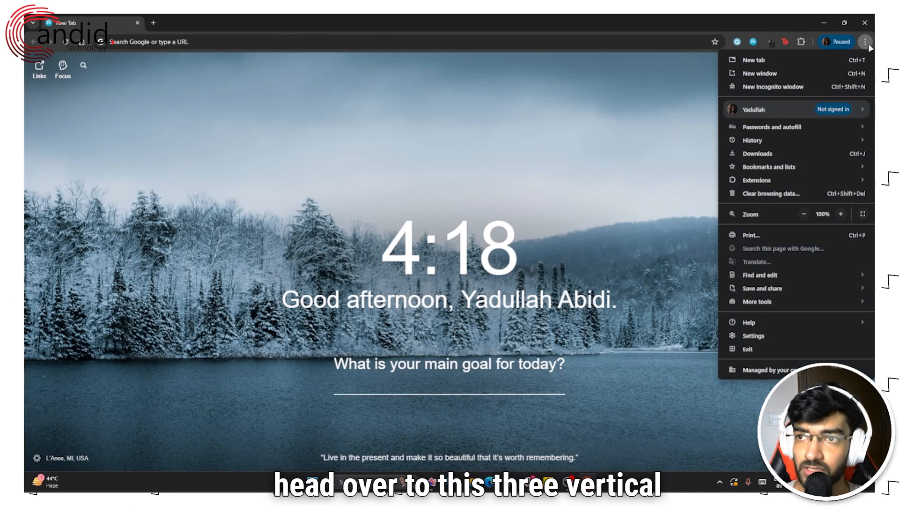
left_click(753, 335)
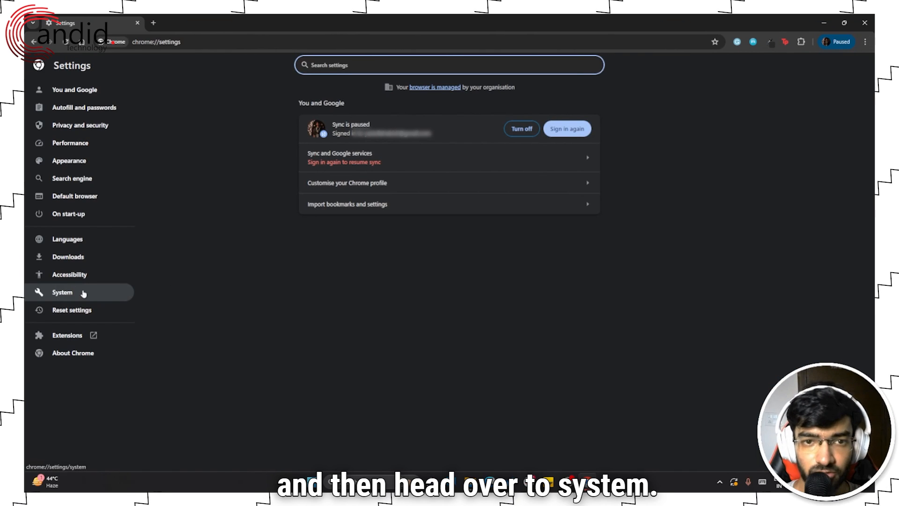
left_click(62, 291)
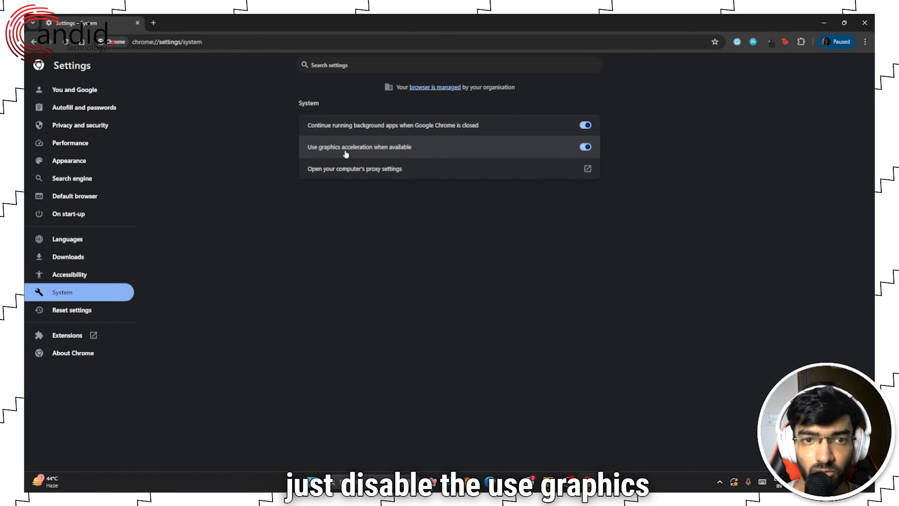
left_click(585, 147)
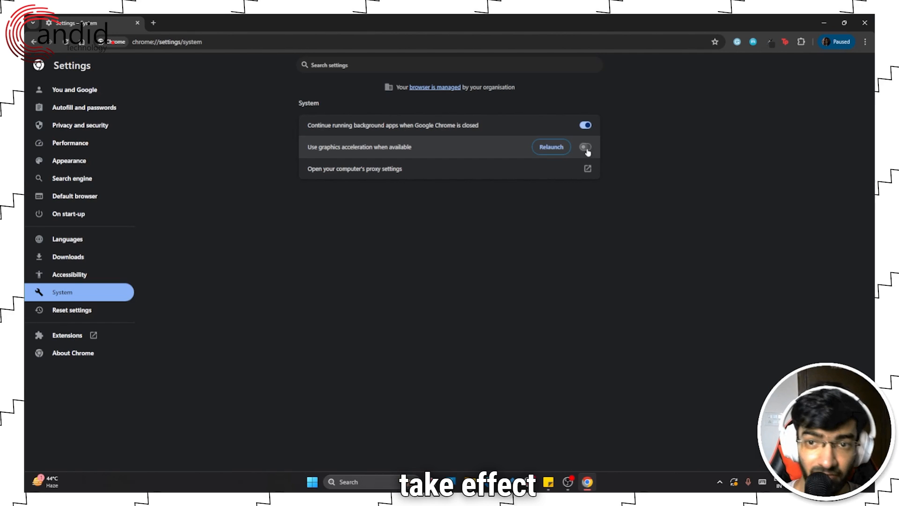
left_click(585, 146)
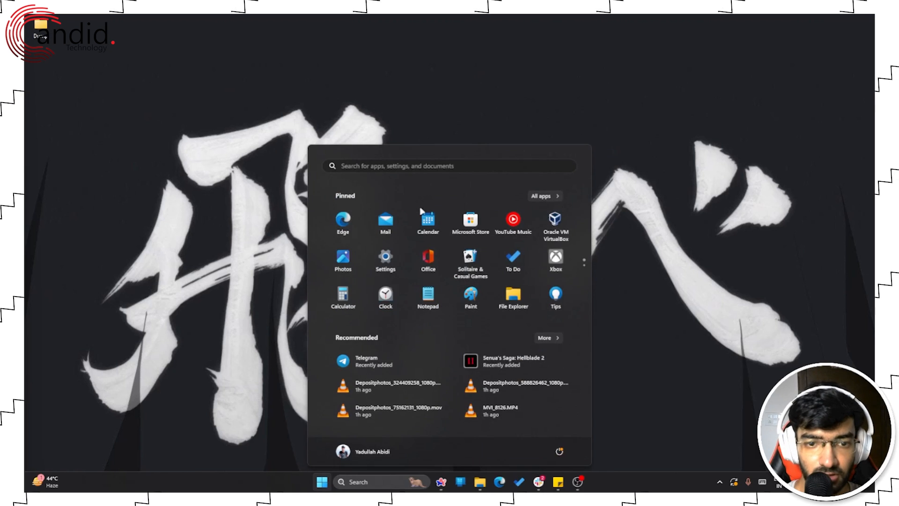
Step: Search 'chrome' in Start and open the Google Chrome shortcut's file location
type("chrome")
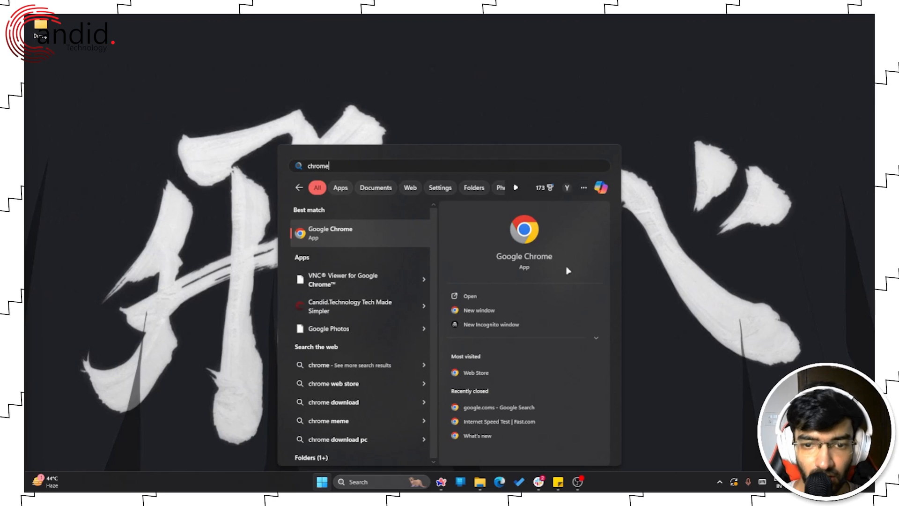
right_click(330, 232)
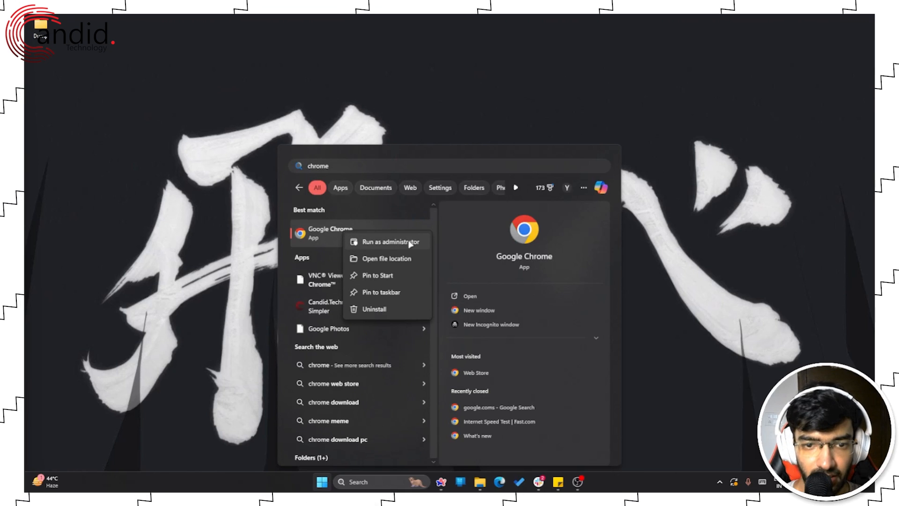
mouse_move(386, 258)
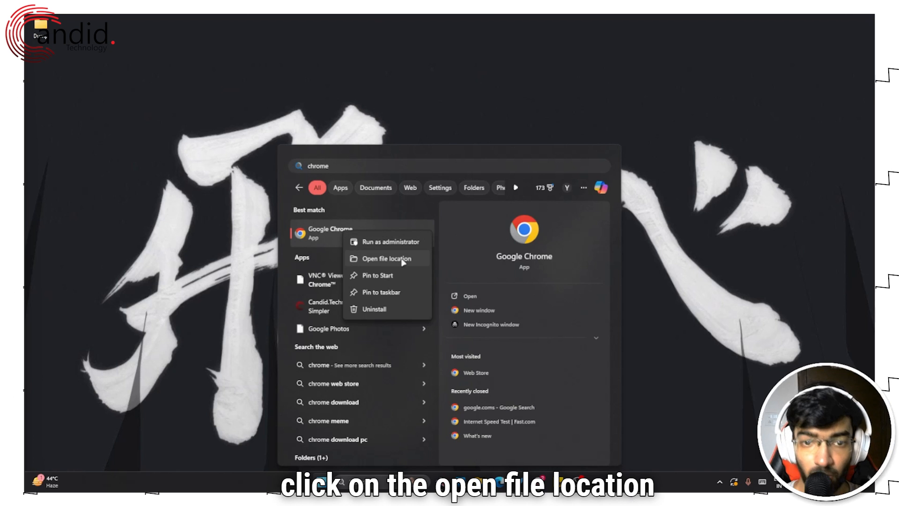
left_click(389, 258)
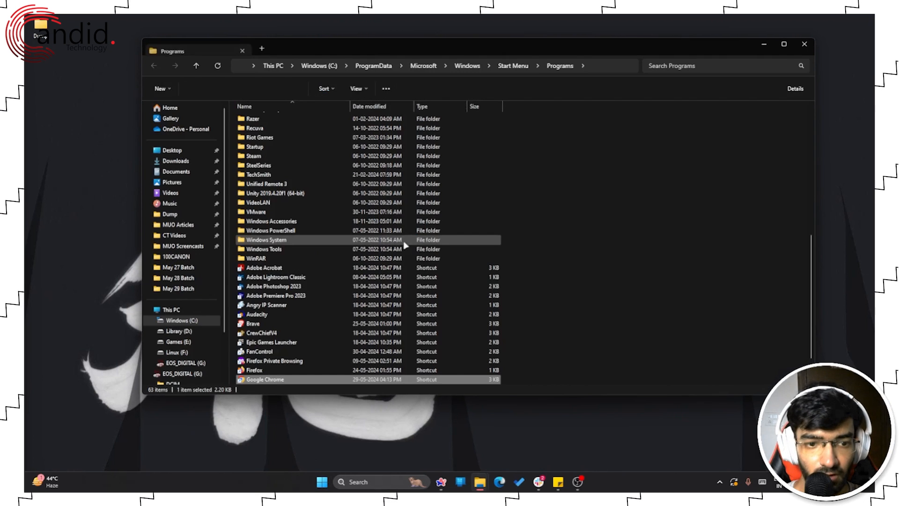
Step: Enable Windows 8 compatibility mode in the Chrome shortcut's properties, returning to the Shortcut tab
scroll("down", 3)
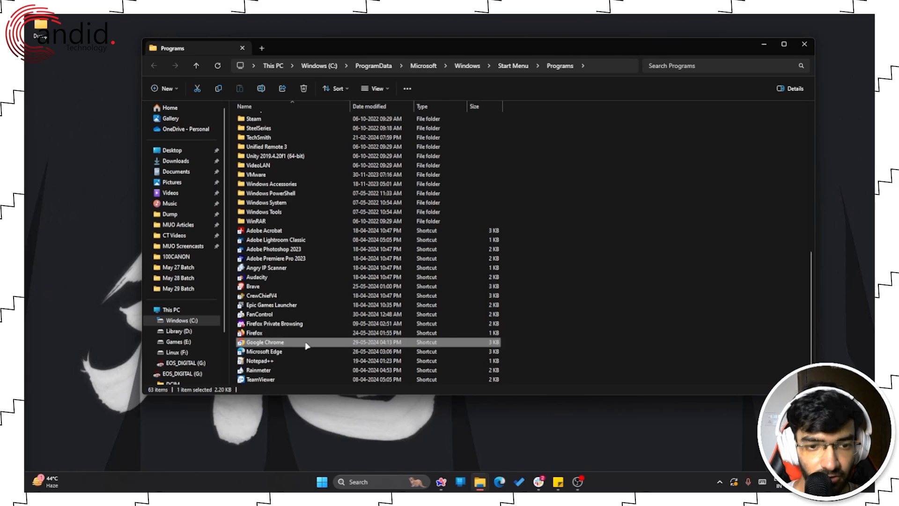
right_click(264, 342)
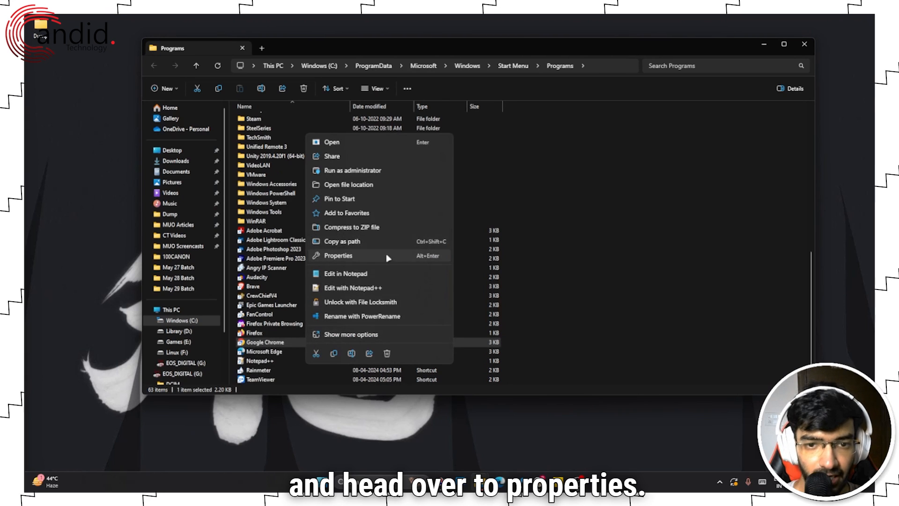
left_click(338, 256)
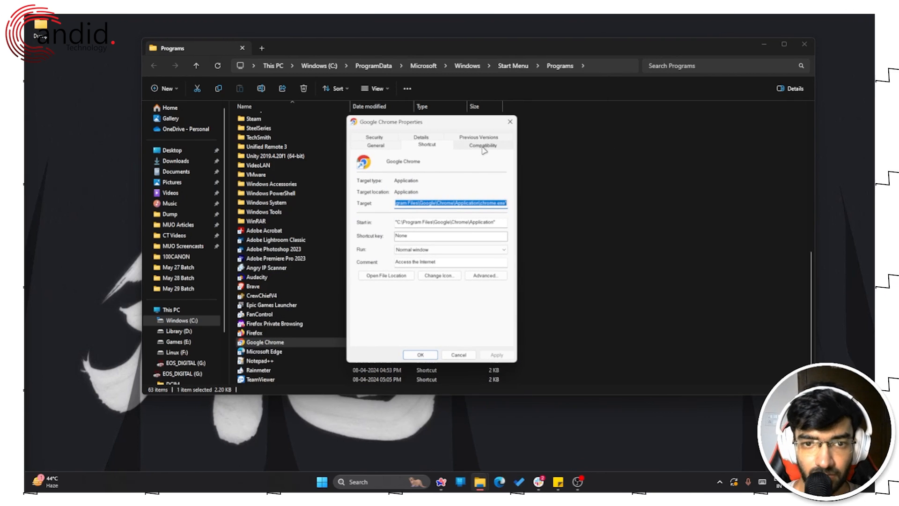
left_click(482, 145)
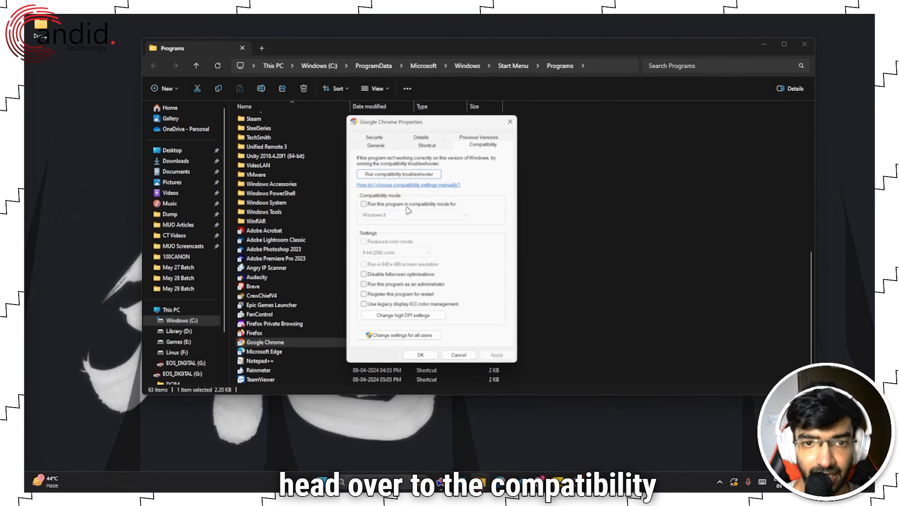
left_click(363, 204)
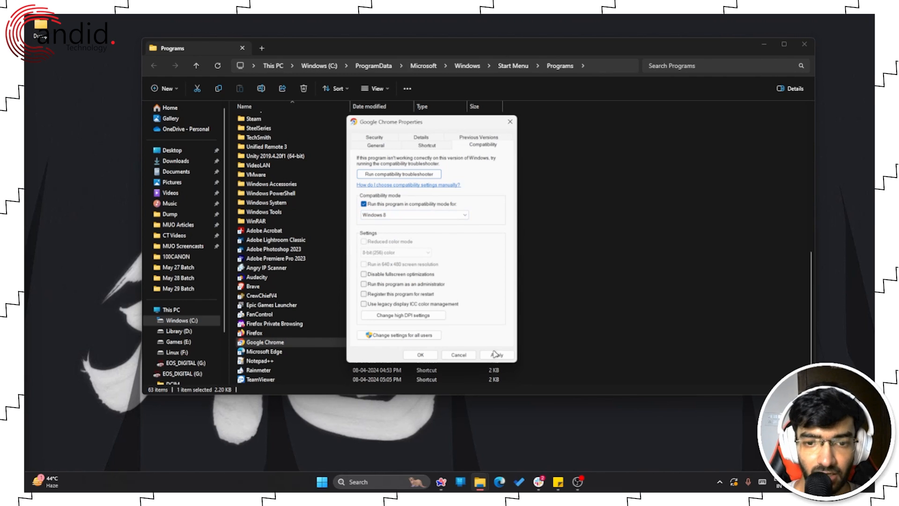
mouse_move(437, 151)
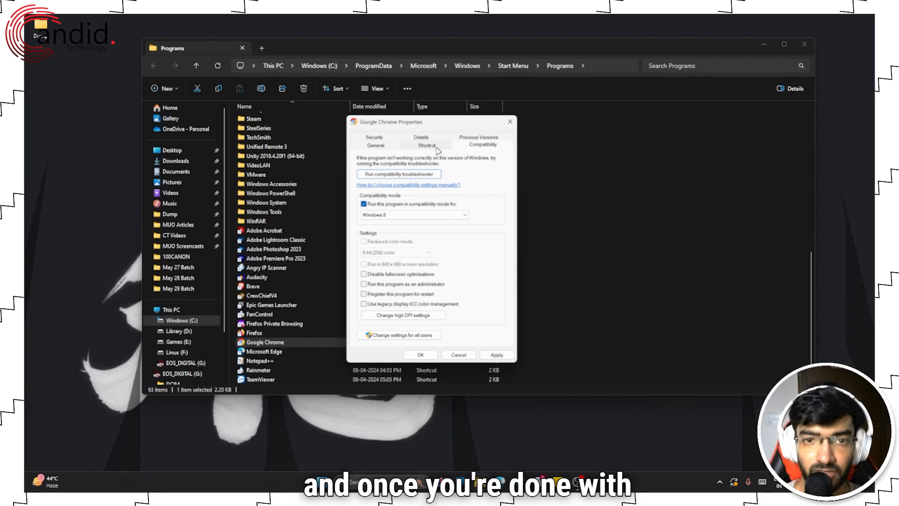
left_click(426, 145)
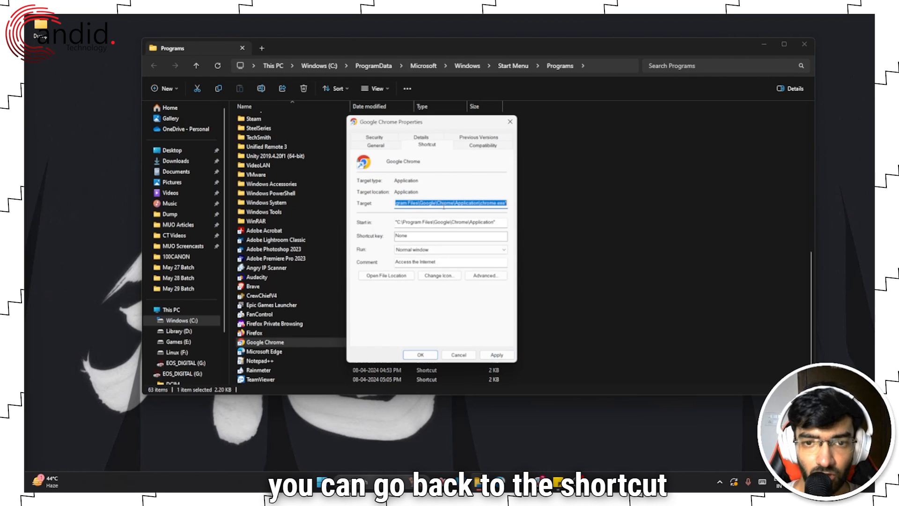
Step: Append --no-sandbox to the Chrome shortcut's Target, then apply and confirm
left_click(450, 203)
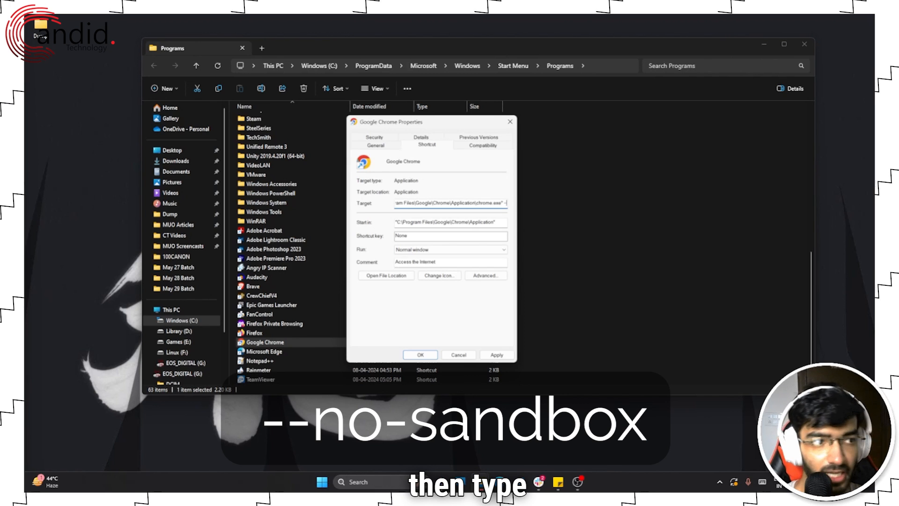
type("--no-sandbox")
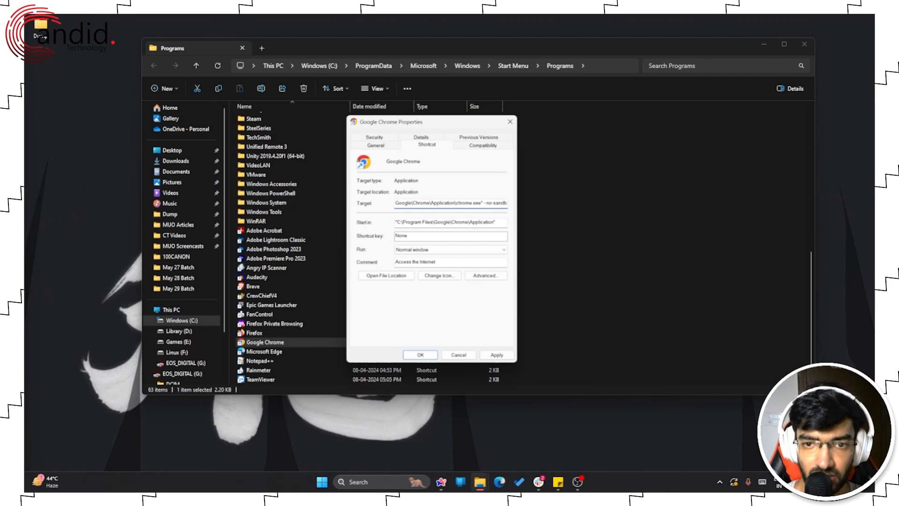
left_click(495, 354)
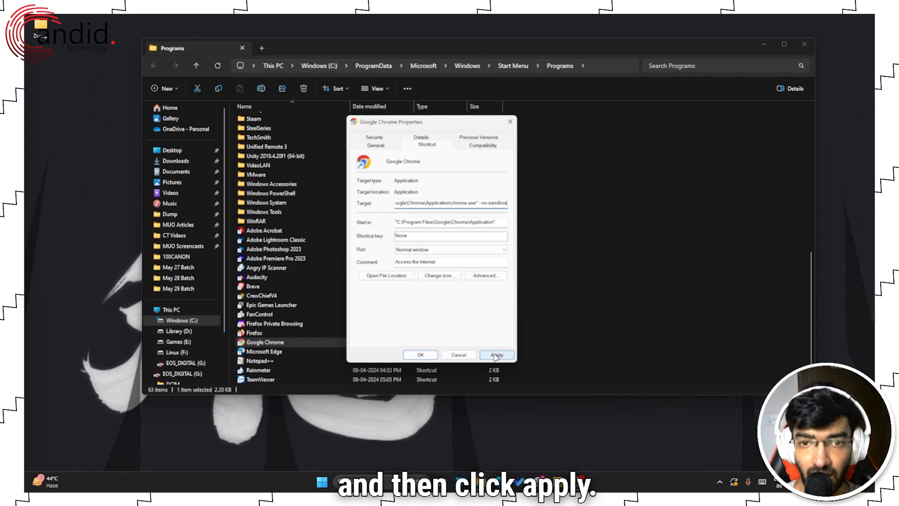
left_click(497, 354)
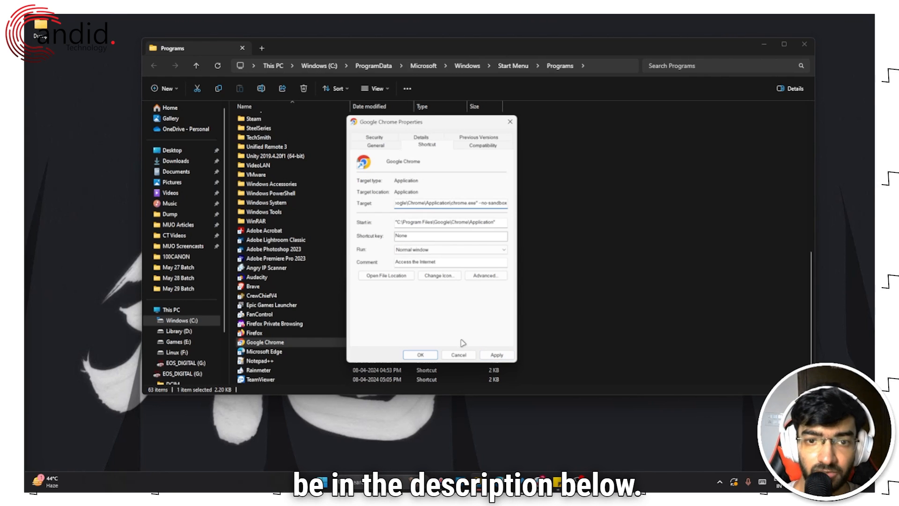
left_click(458, 354)
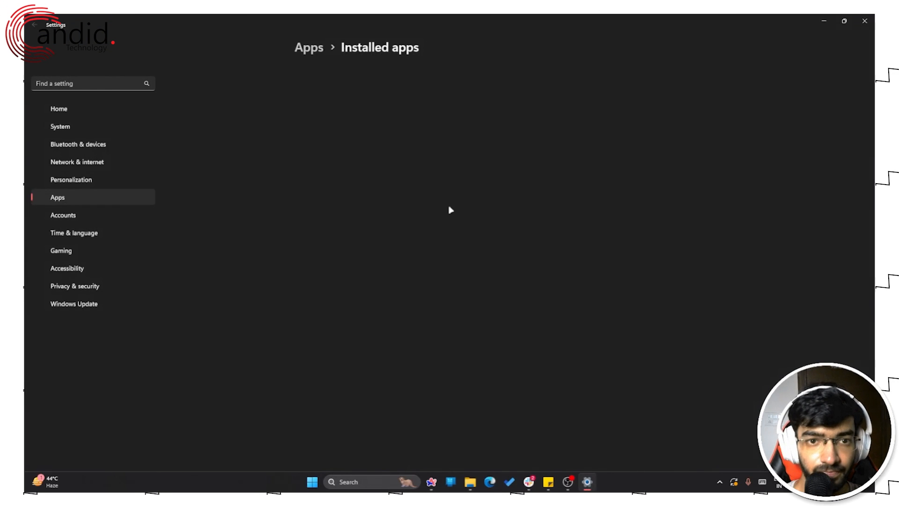
mouse_move(414, 168)
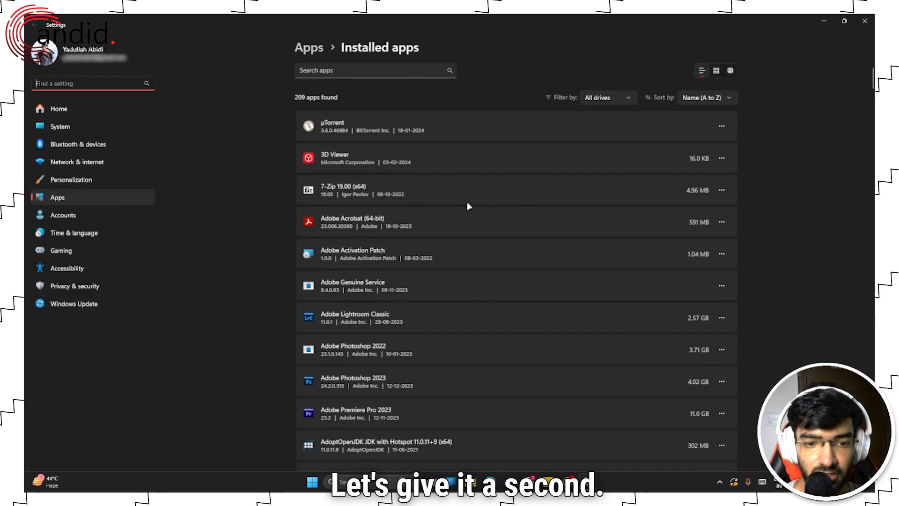
Step: Filter Installed apps by 'ch' and choose Uninstall from Google Chrome's actions menu
scroll("down", 3)
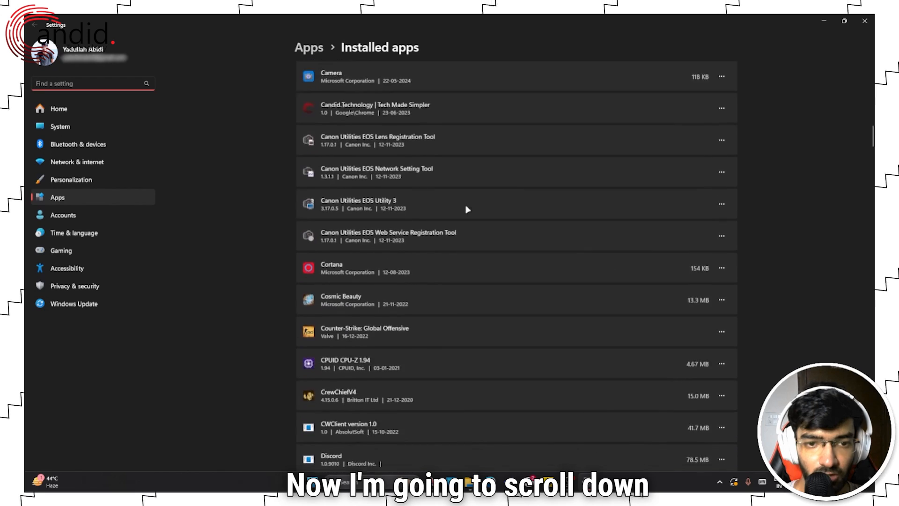
scroll("down", 3)
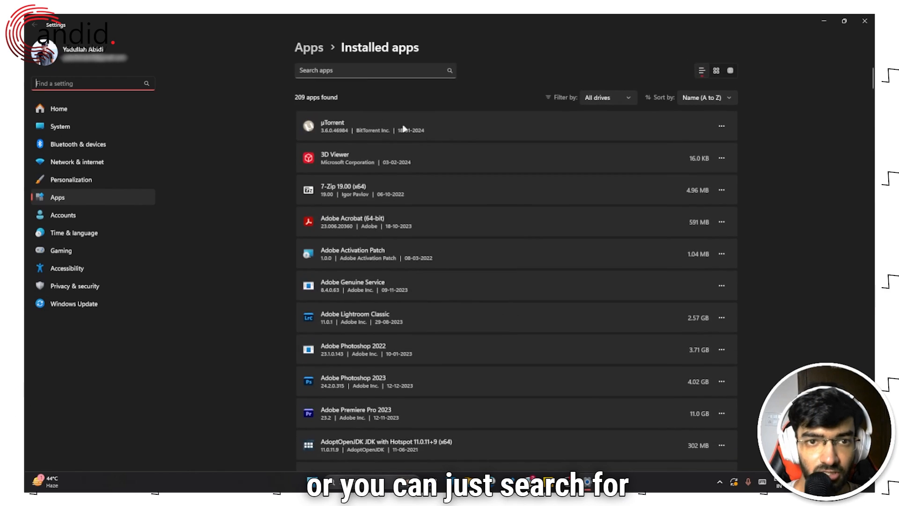
type("chrome")
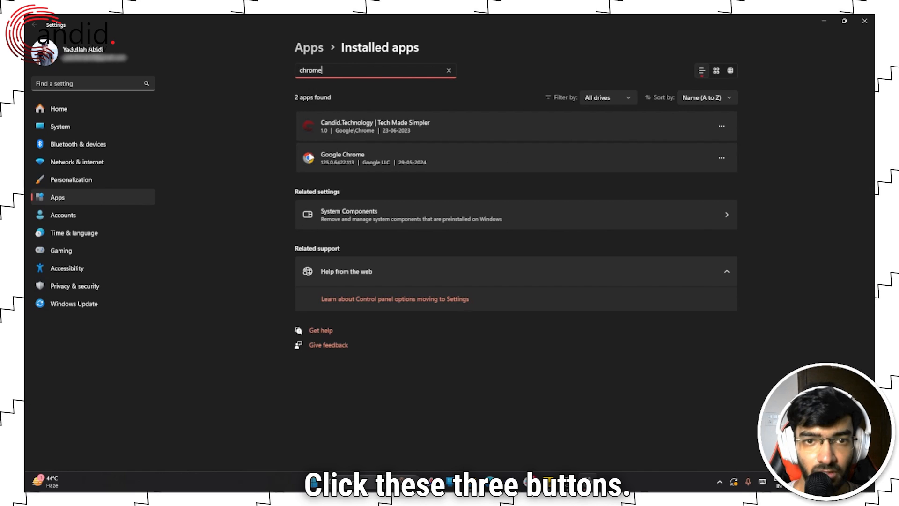
left_click(721, 158)
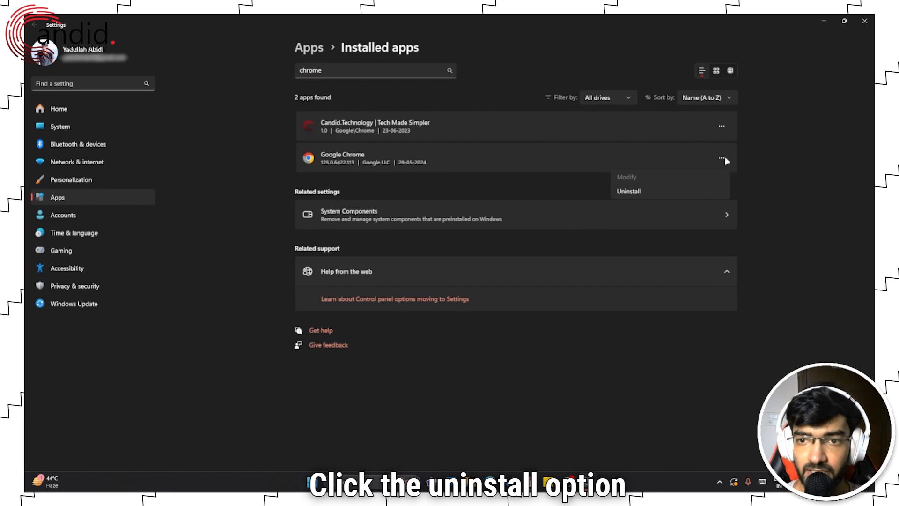
left_click(628, 192)
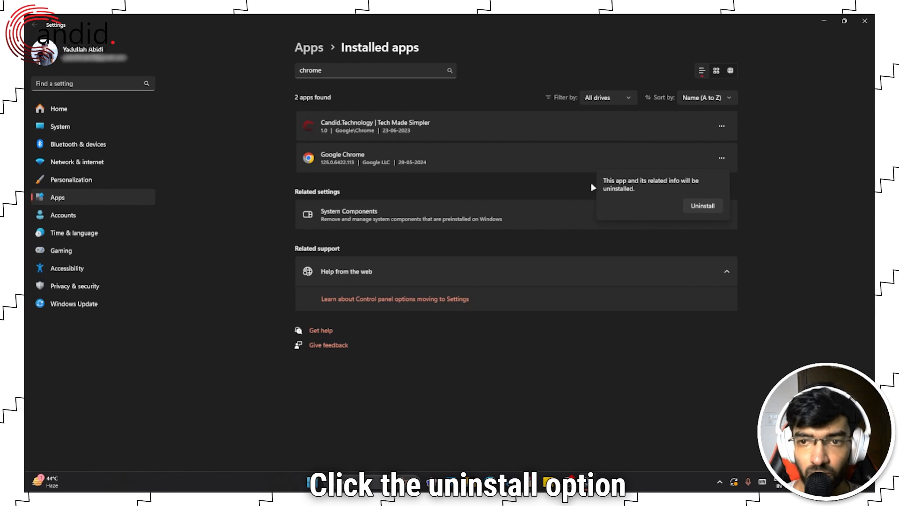